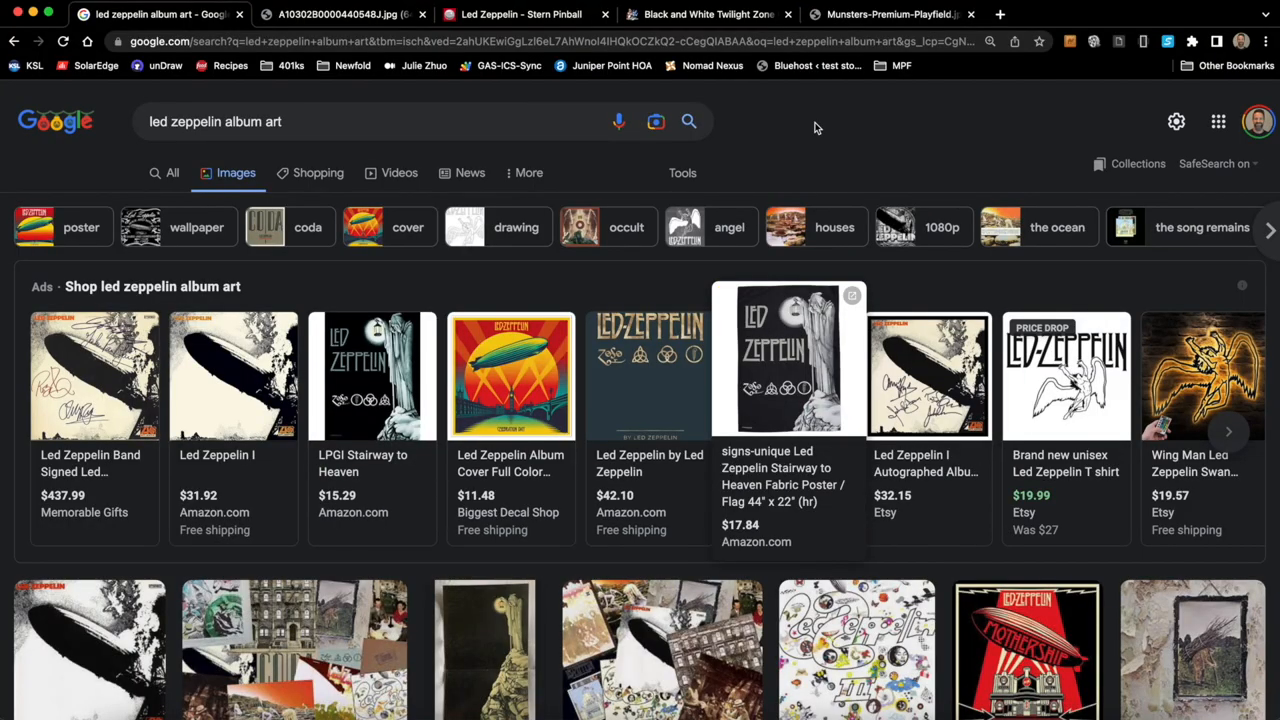
pyautogui.scroll(-3)
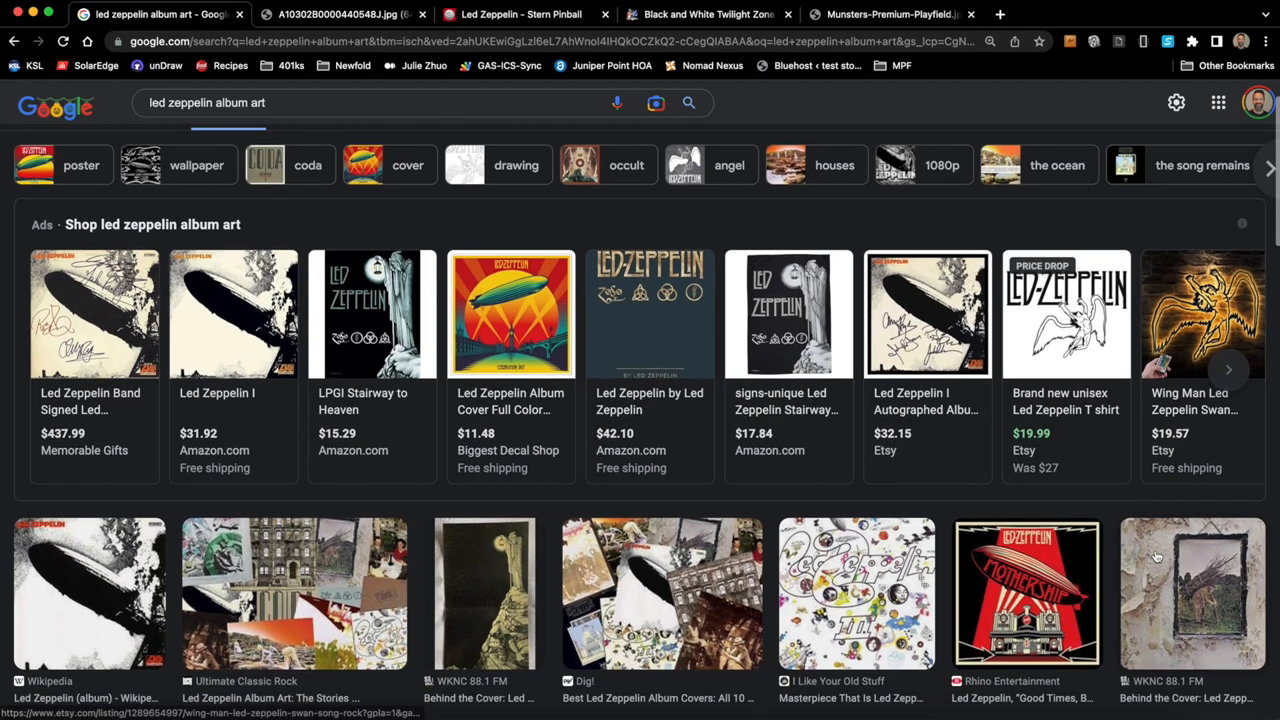
pyautogui.scroll(-3)
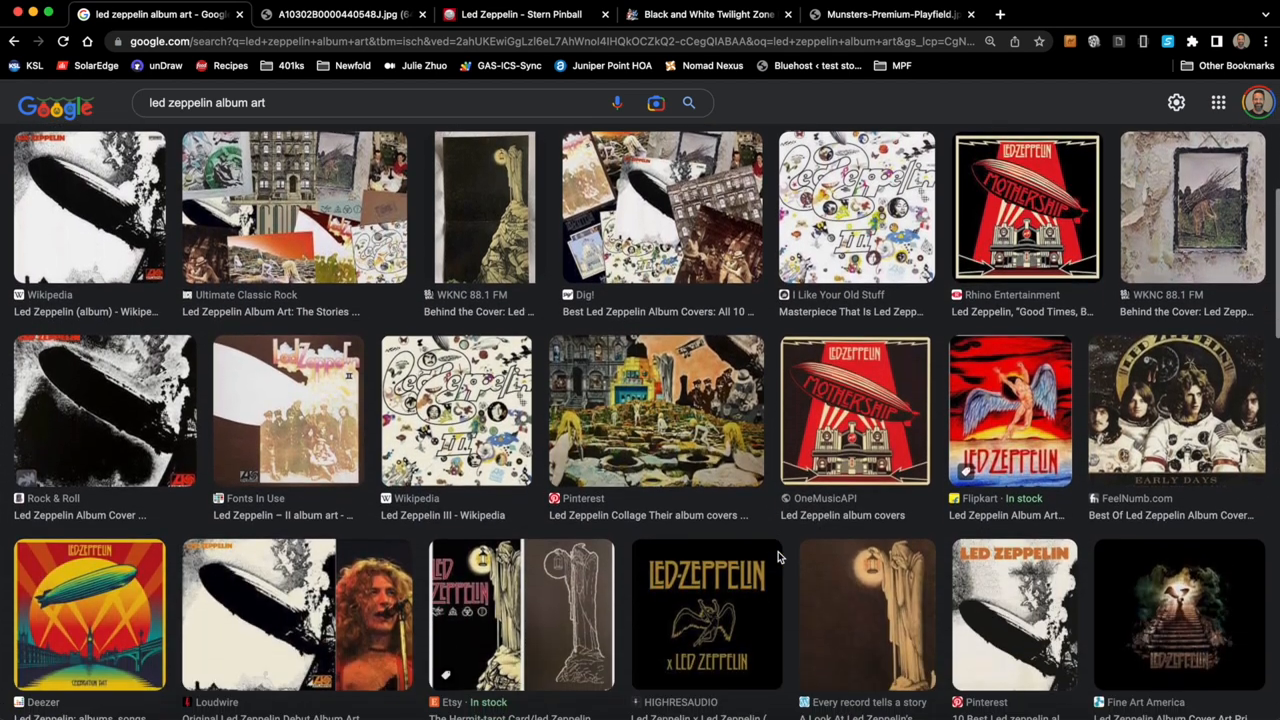
pyautogui.scroll(-3)
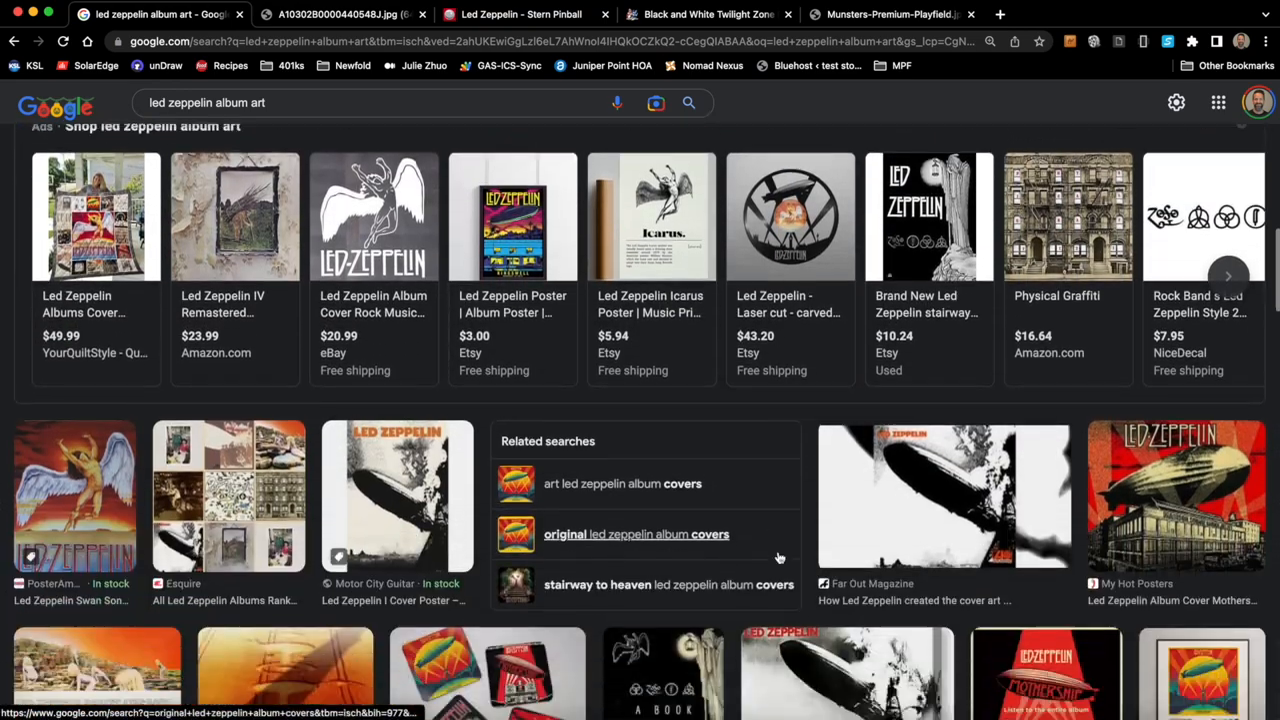
pyautogui.scroll(-3)
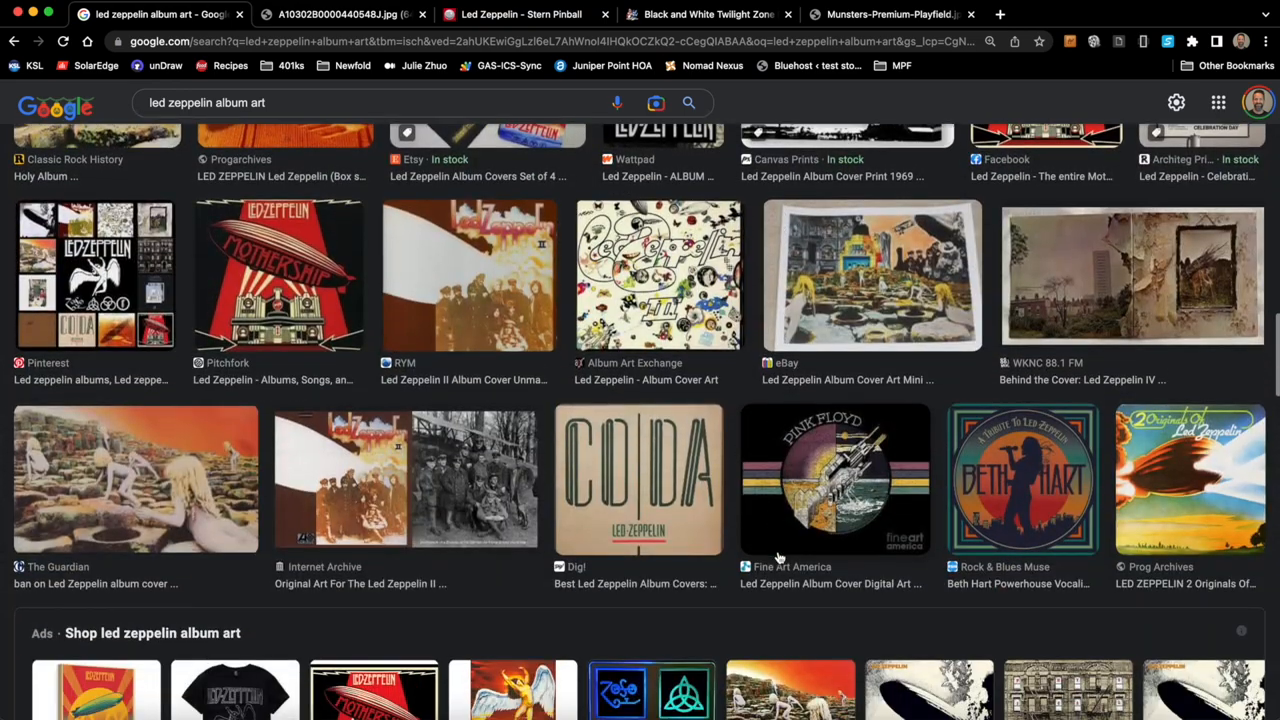
pyautogui.scroll(3)
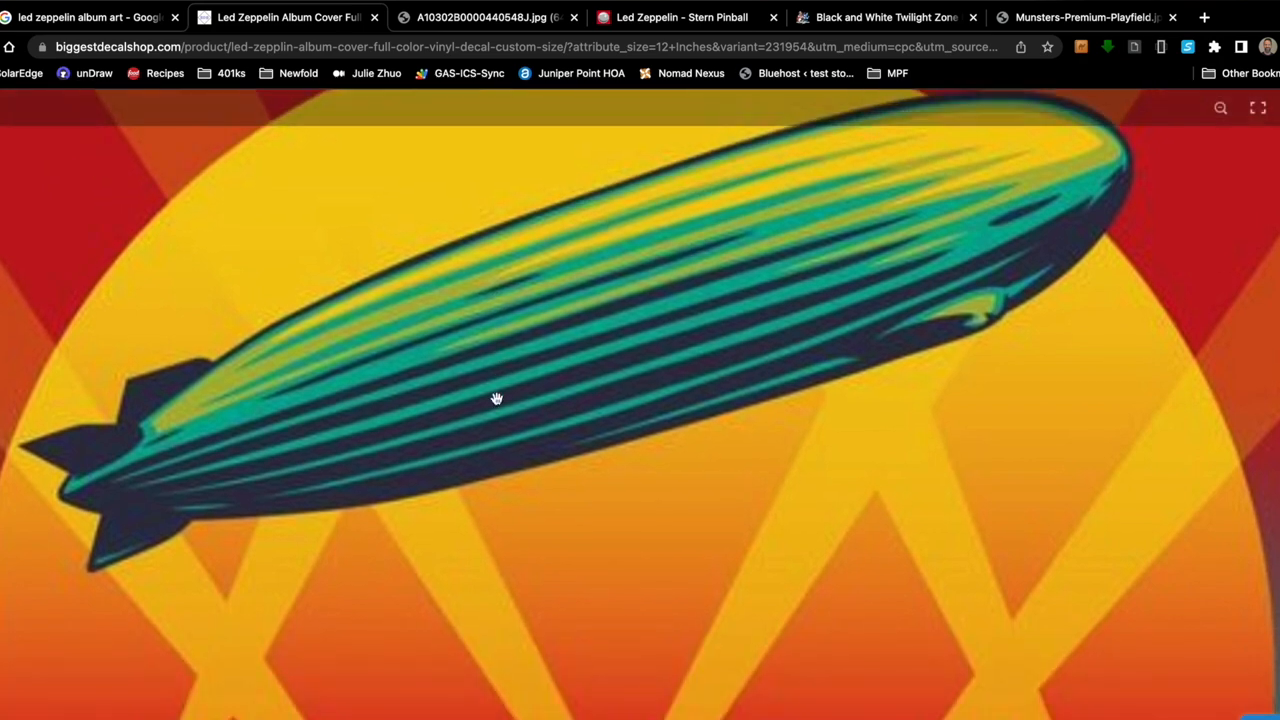
pyautogui.scroll(-3)
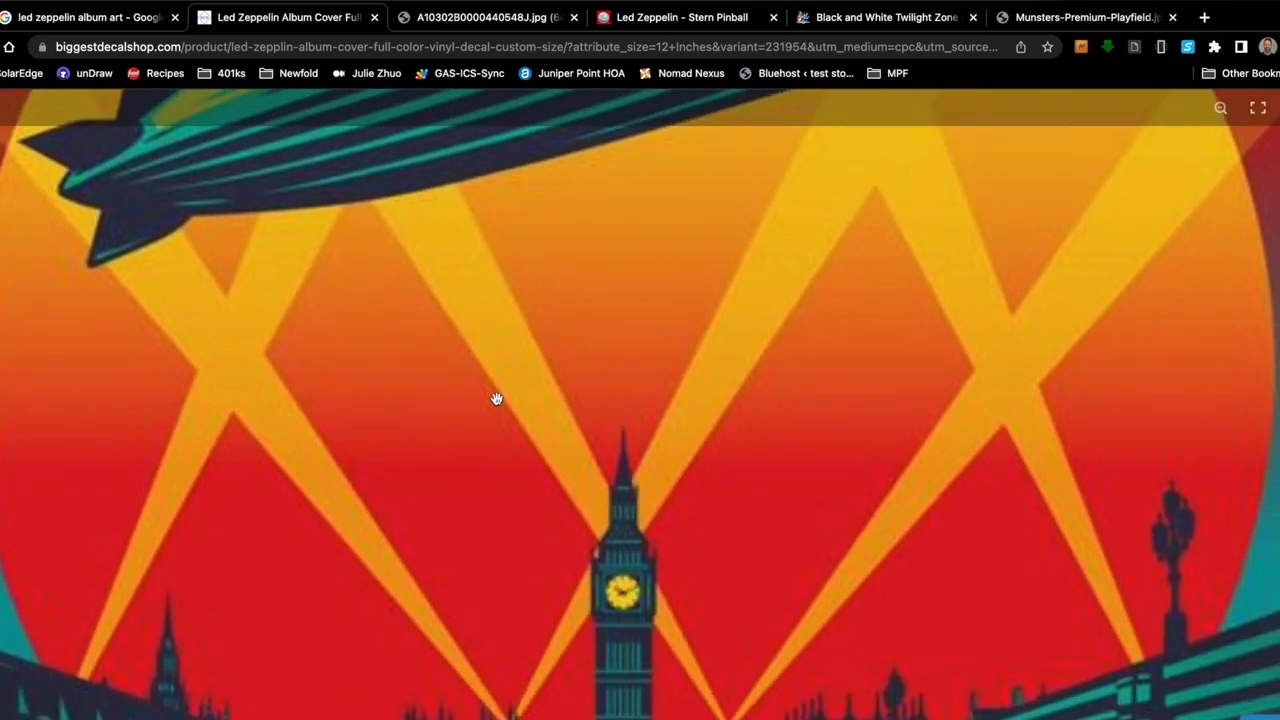